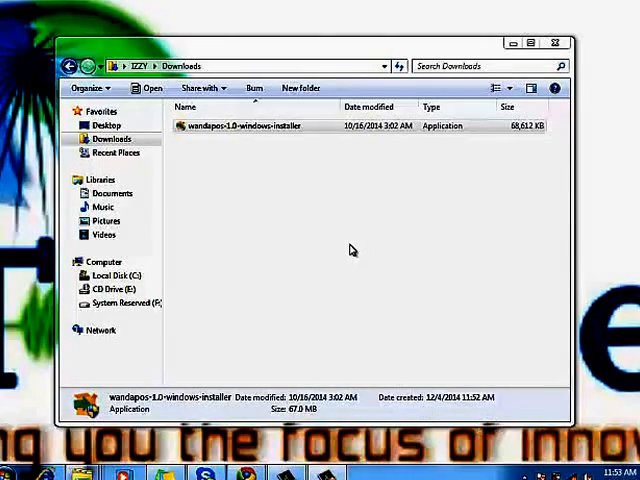
# Launch wandapos-1.0-windows-installer from the Downloads folder
pyautogui.click(250, 125)
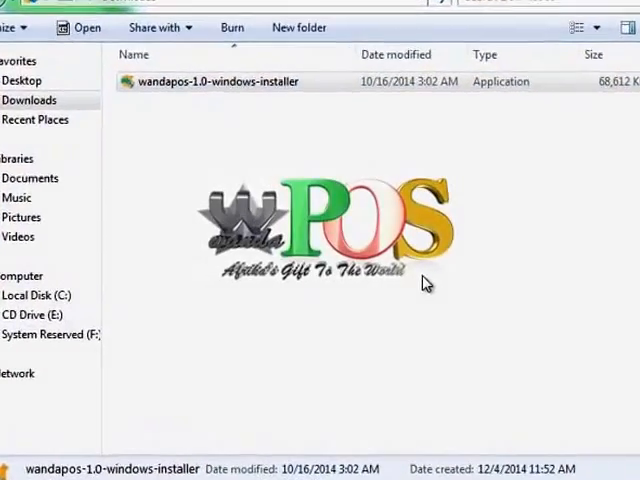
# Run setup with English, Java 1.7.0, the GPL licence and the default install folder
pyautogui.doubleClick(215, 81)
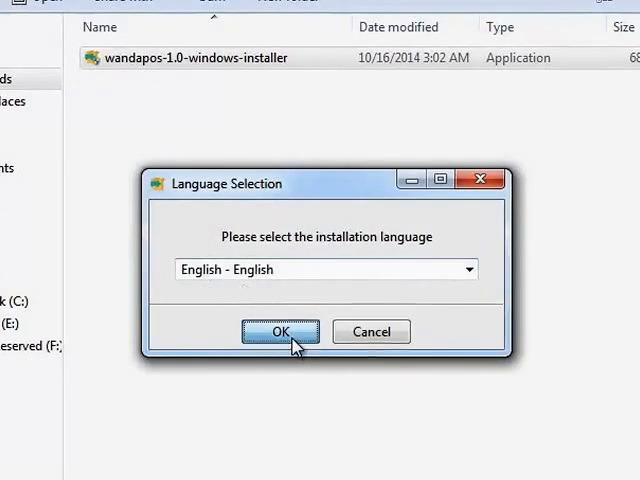
pyautogui.click(281, 331)
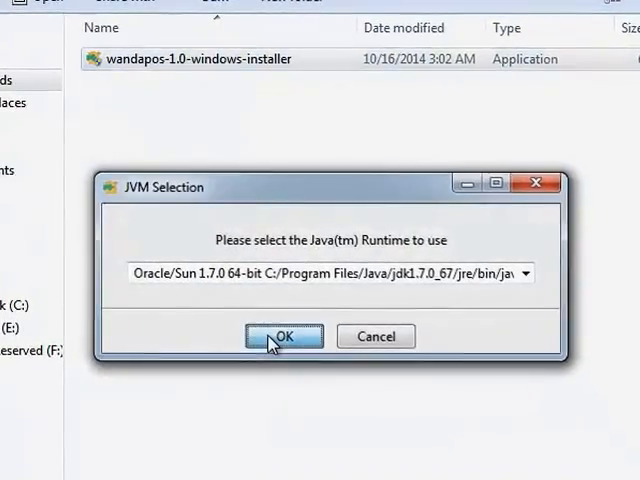
pyautogui.click(283, 336)
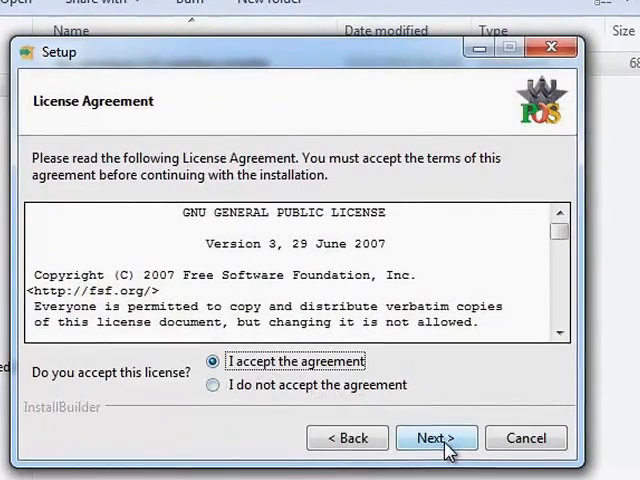
pyautogui.click(435, 438)
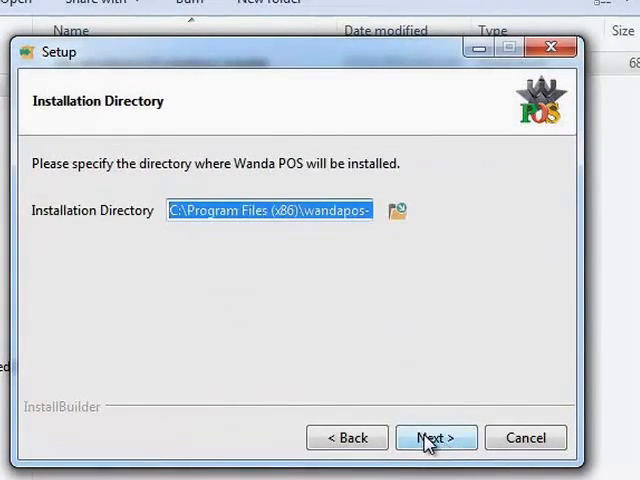
pyautogui.click(435, 437)
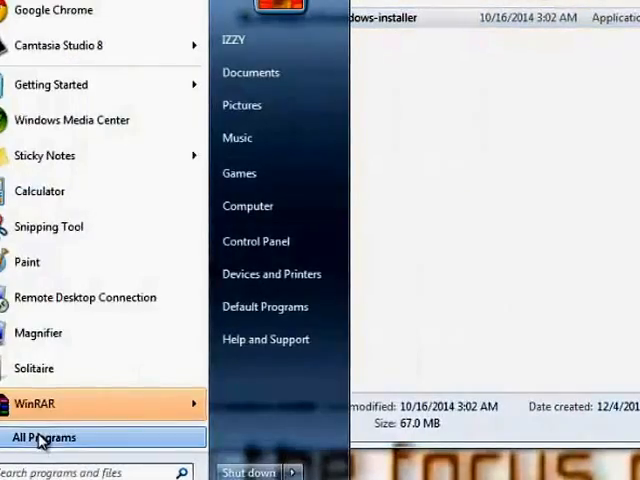
# Launch Wanda POS from the Start menu's All Programs list
pyautogui.click(41, 437)
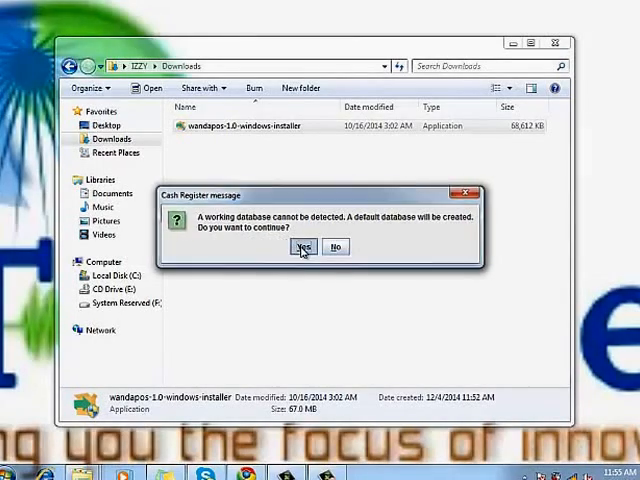
# Accept creating the default database to reach the user login screen
pyautogui.click(300, 247)
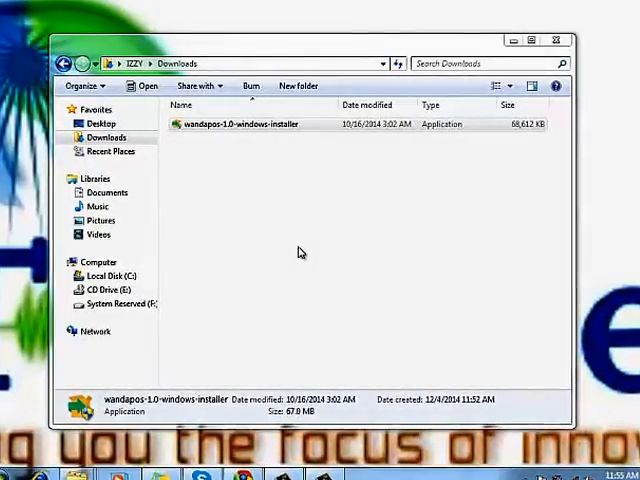
pyautogui.doubleClick(237, 124)
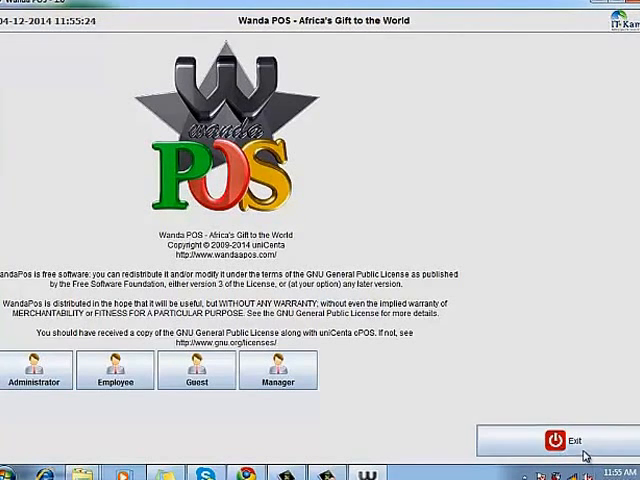
pyautogui.moveTo(147, 415)
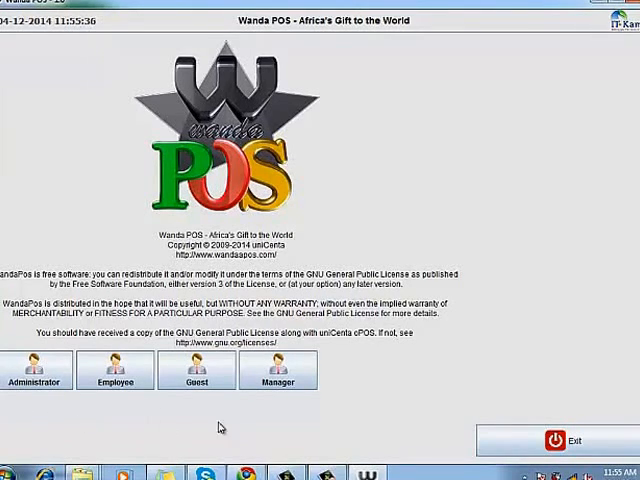
pyautogui.moveTo(138, 423)
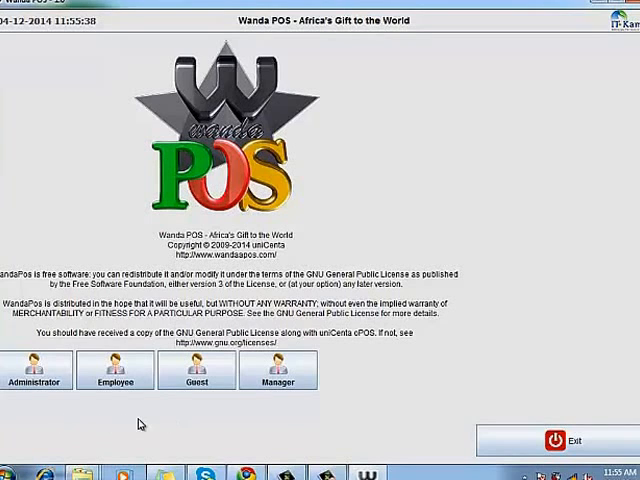
pyautogui.moveTo(196, 375)
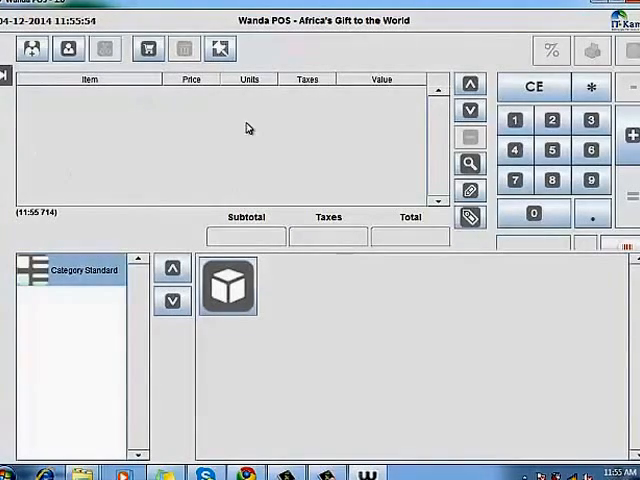
pyautogui.moveTo(219, 190)
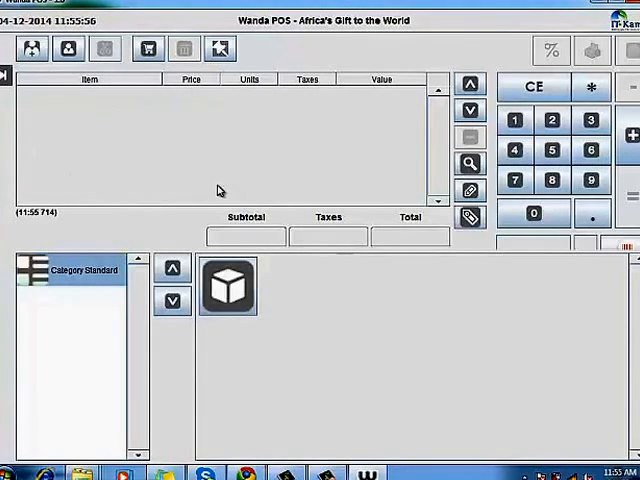
pyautogui.moveTo(118, 168)
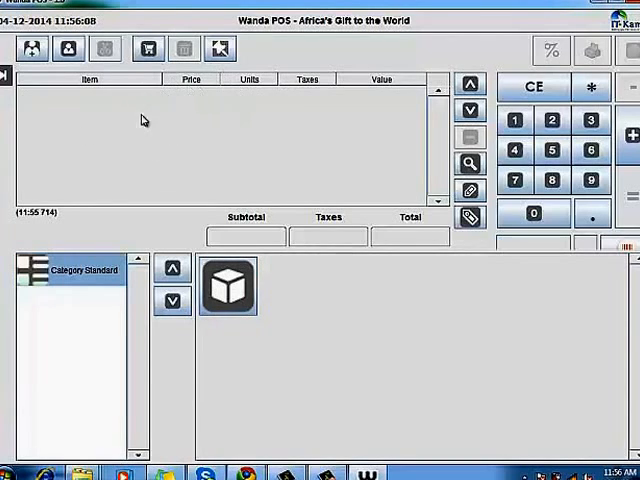
pyautogui.click(533, 214)
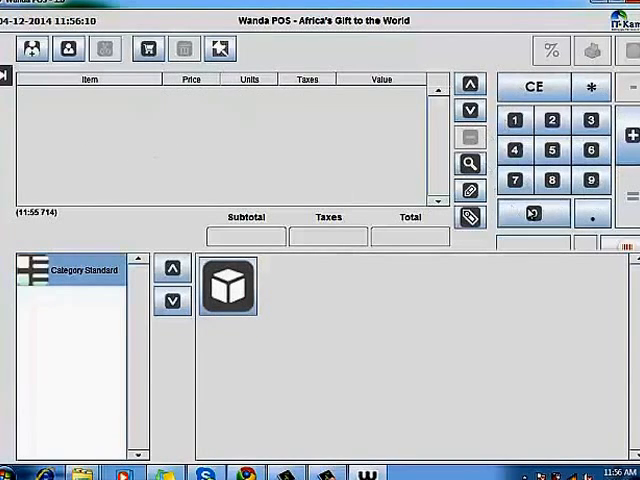
pyautogui.click(532, 214)
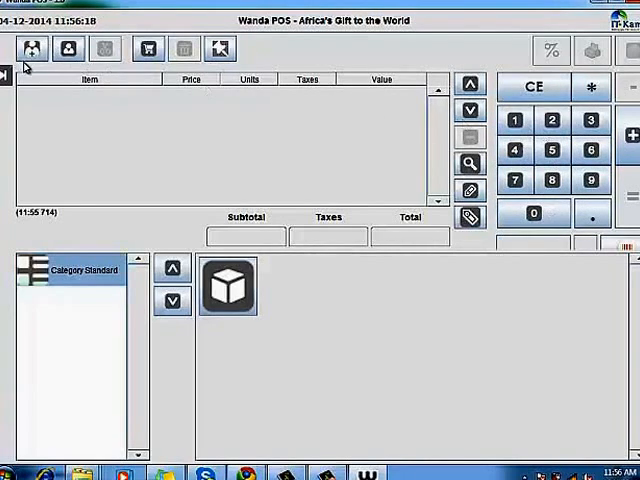
pyautogui.moveTo(31, 48)
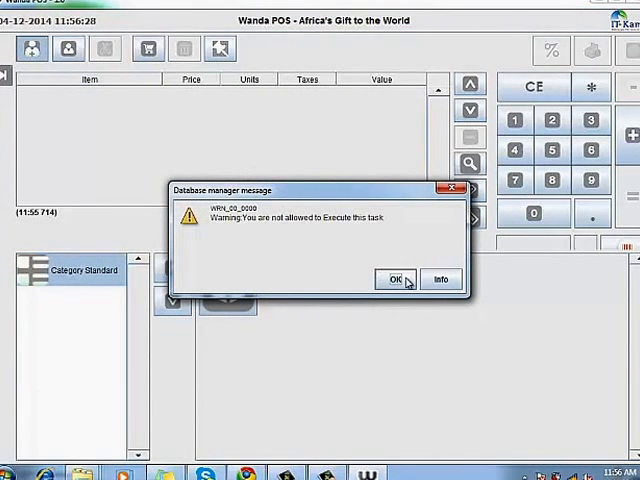
# Dismiss the not-allowed warning and expand the side menu beside the ticket
pyautogui.click(397, 278)
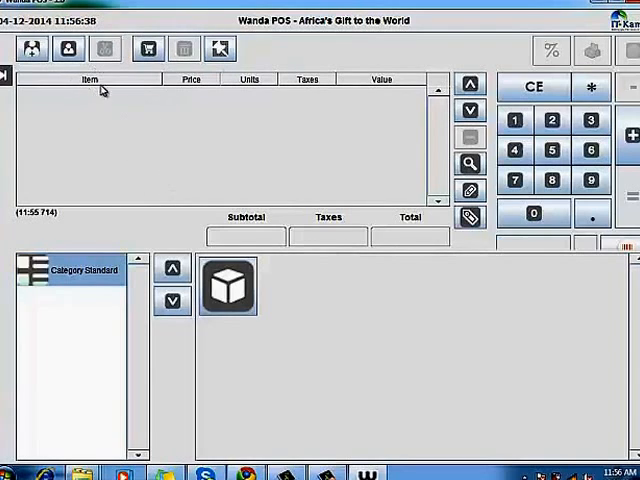
pyautogui.click(148, 48)
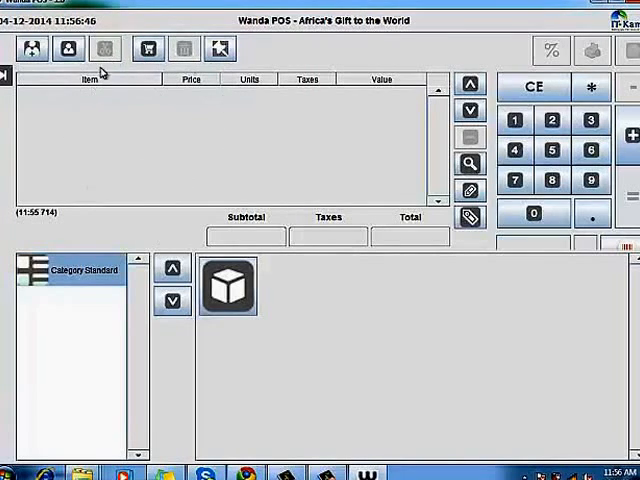
pyautogui.moveTo(192, 155)
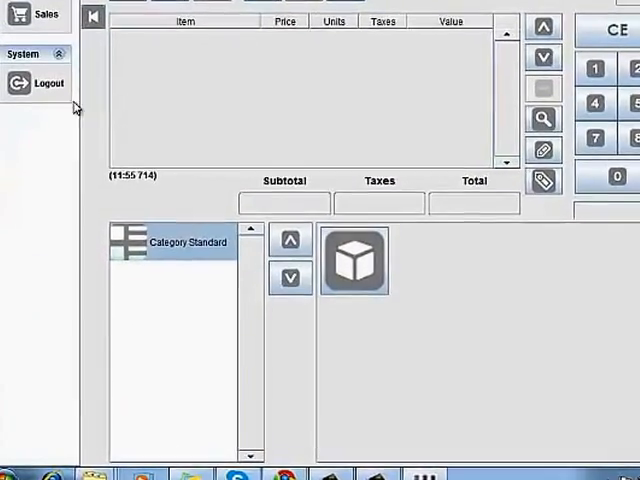
# Log out and sign back in as the Employee user
pyautogui.click(48, 83)
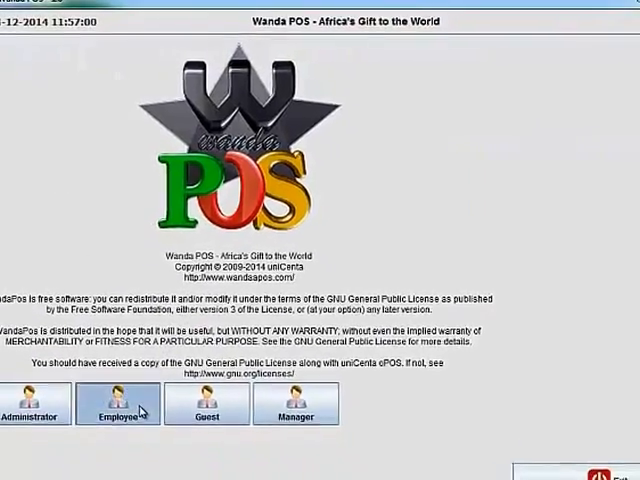
pyautogui.click(117, 404)
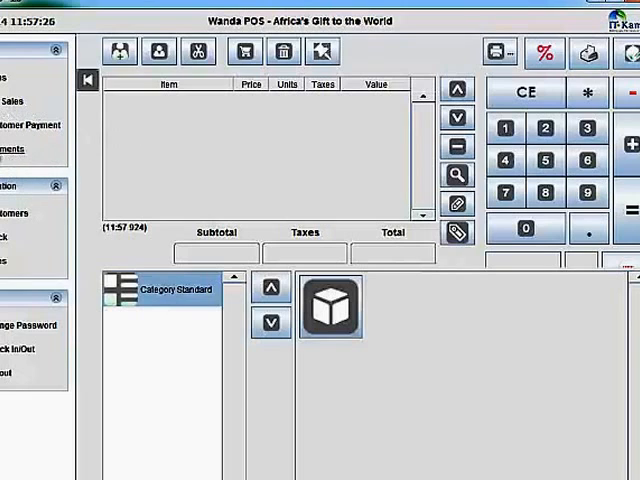
pyautogui.moveTo(143, 255)
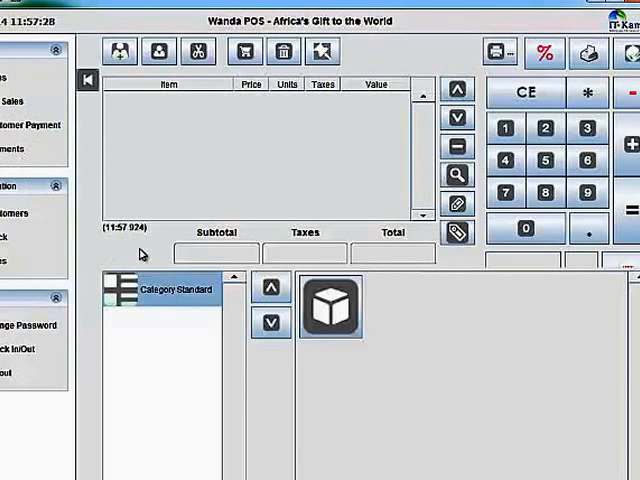
pyautogui.moveTo(84, 145)
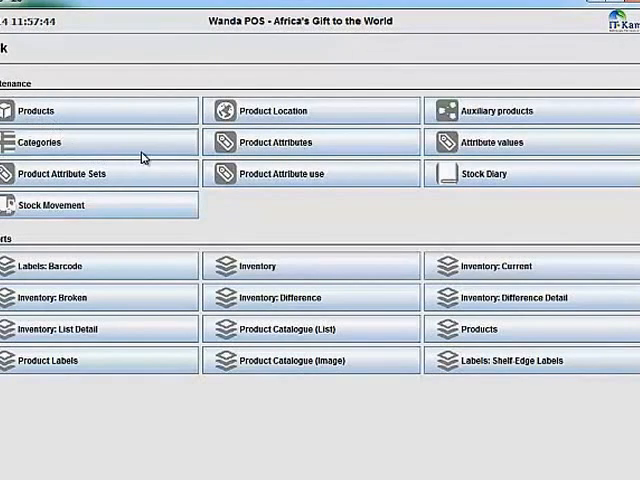
pyautogui.moveTo(390, 205)
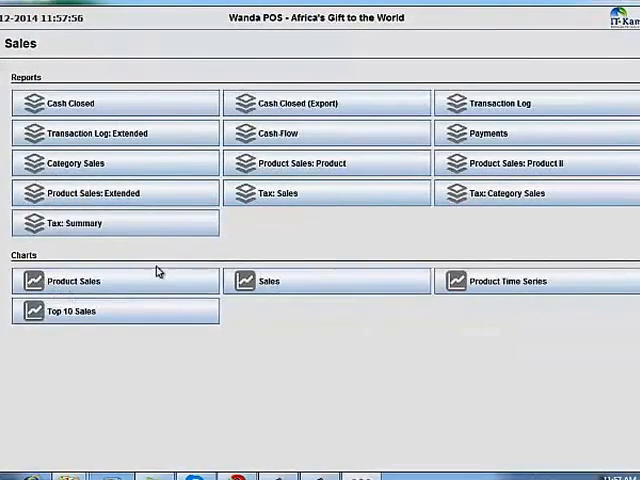
pyautogui.moveTo(275, 189)
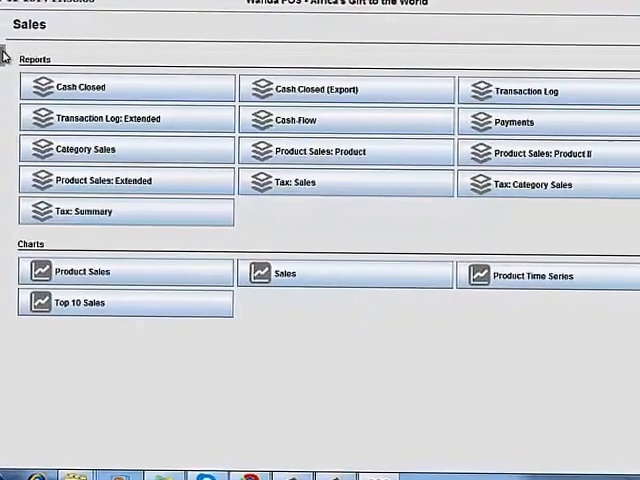
# Show the side menu again beside the Sales reports page
pyautogui.click(8, 55)
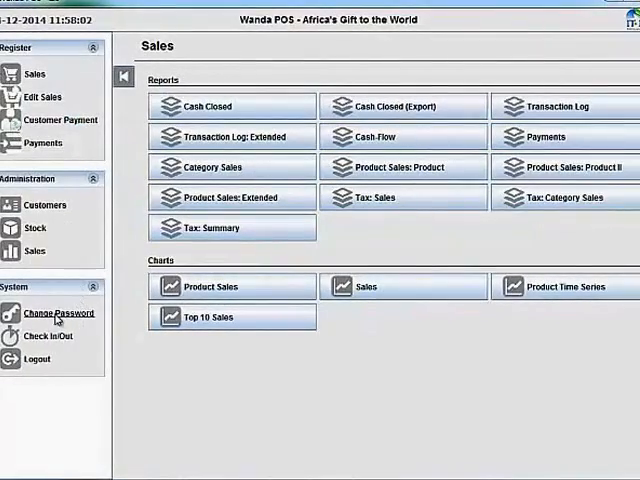
pyautogui.moveTo(52, 385)
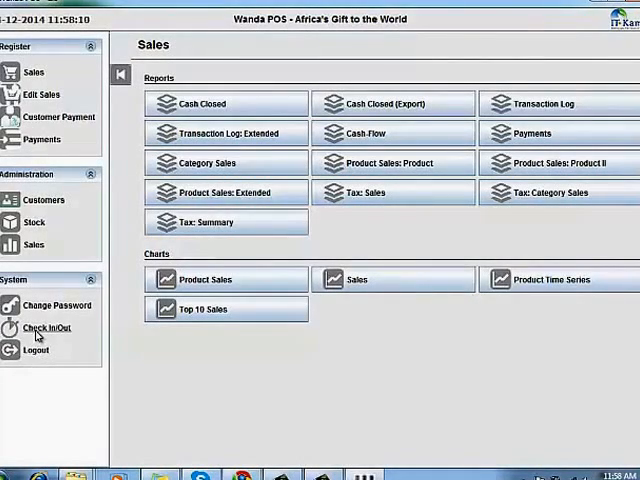
# Check the employee in at 11:58:14 AM, then check out
pyautogui.click(46, 327)
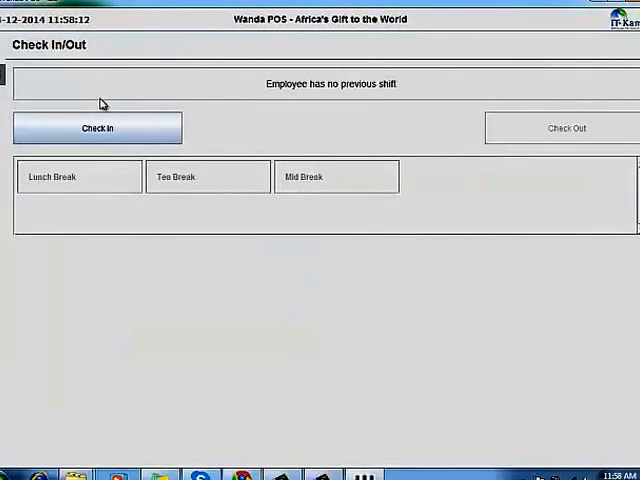
pyautogui.click(96, 128)
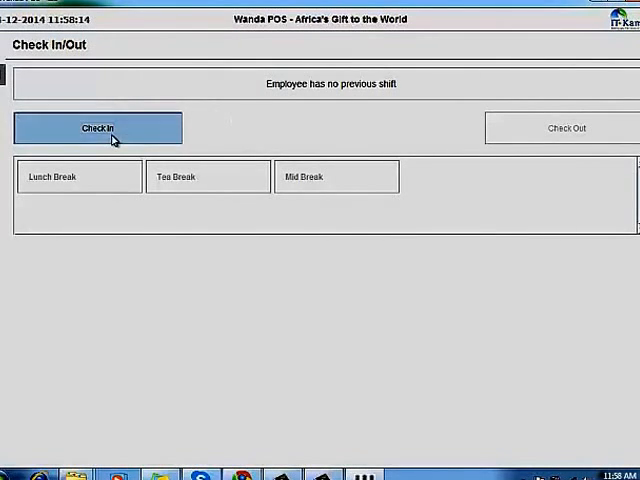
pyautogui.click(96, 127)
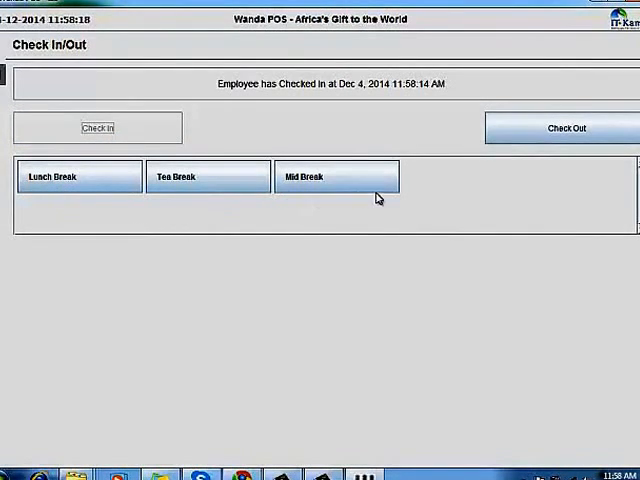
pyautogui.moveTo(250, 130)
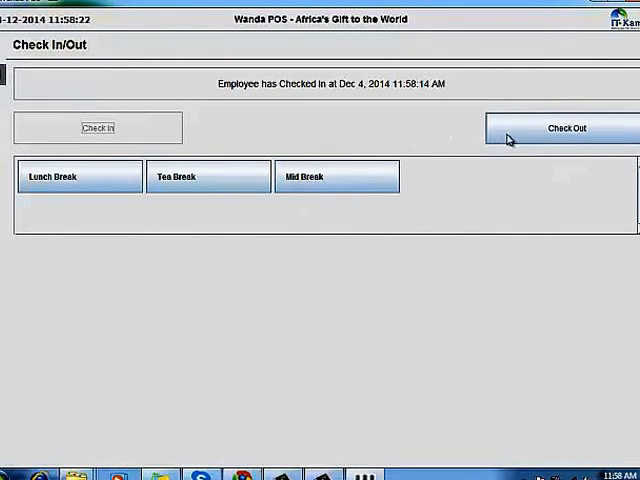
pyautogui.click(565, 128)
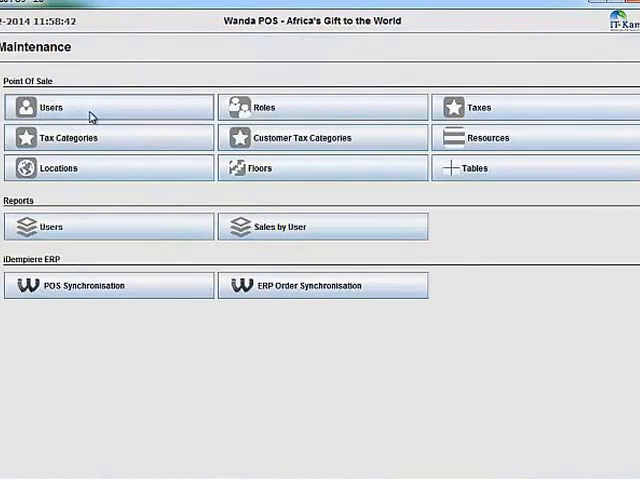
pyautogui.moveTo(122, 115)
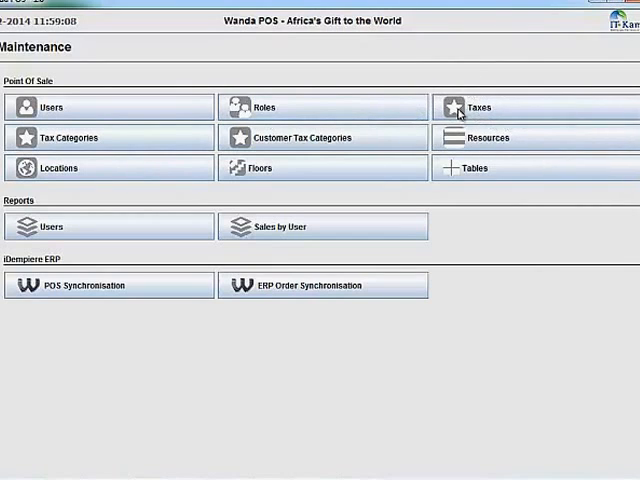
pyautogui.moveTo(493, 140)
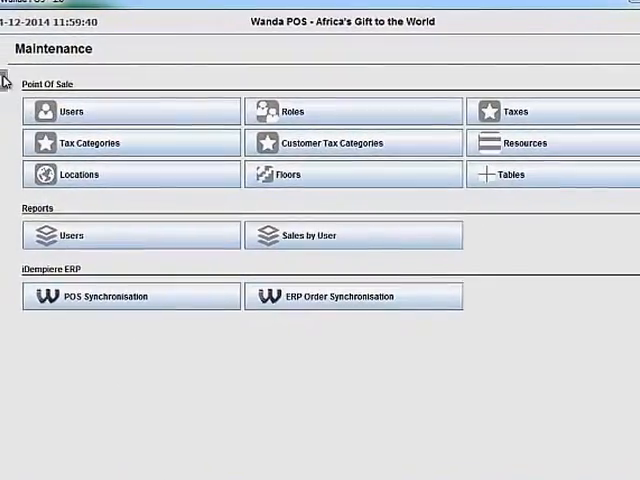
# Show the side menu and log the Manager out via System > Logout
pyautogui.click(5, 80)
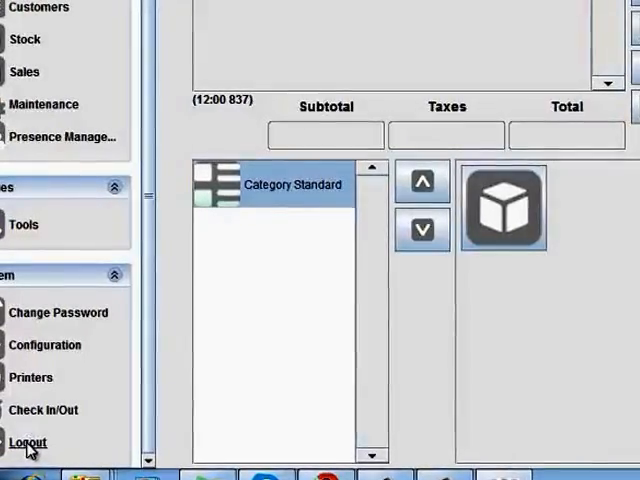
pyautogui.click(27, 442)
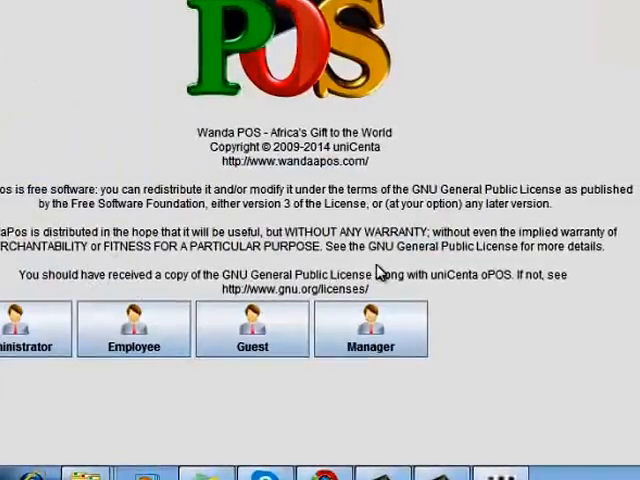